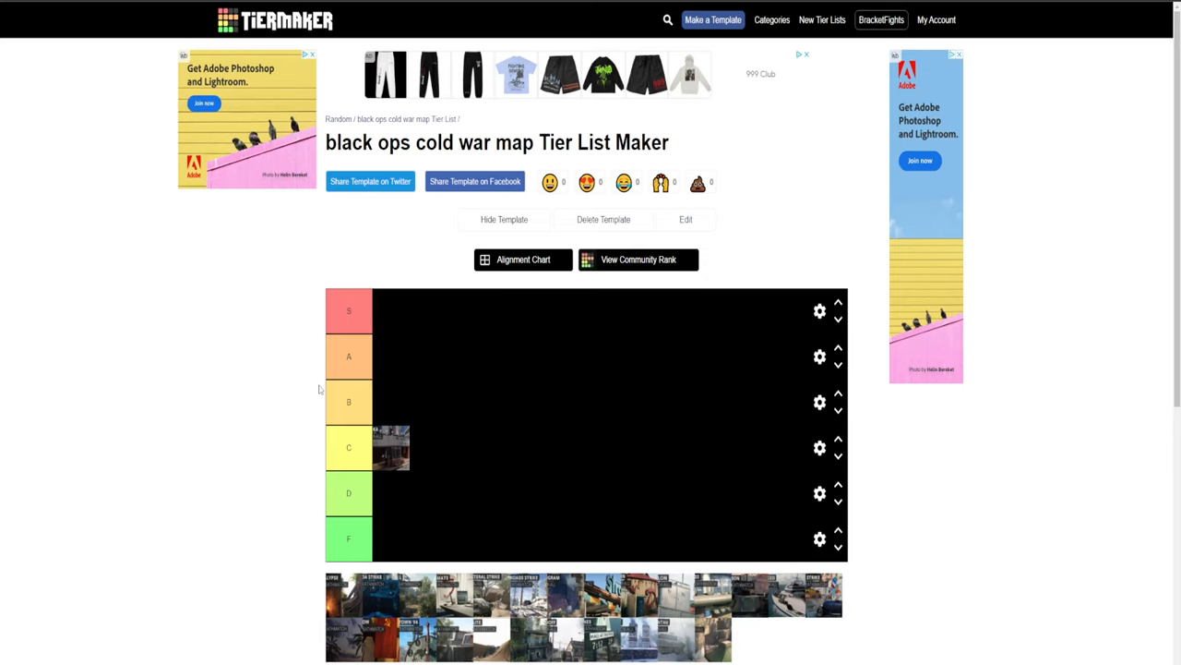
mouse_move(232, 462)
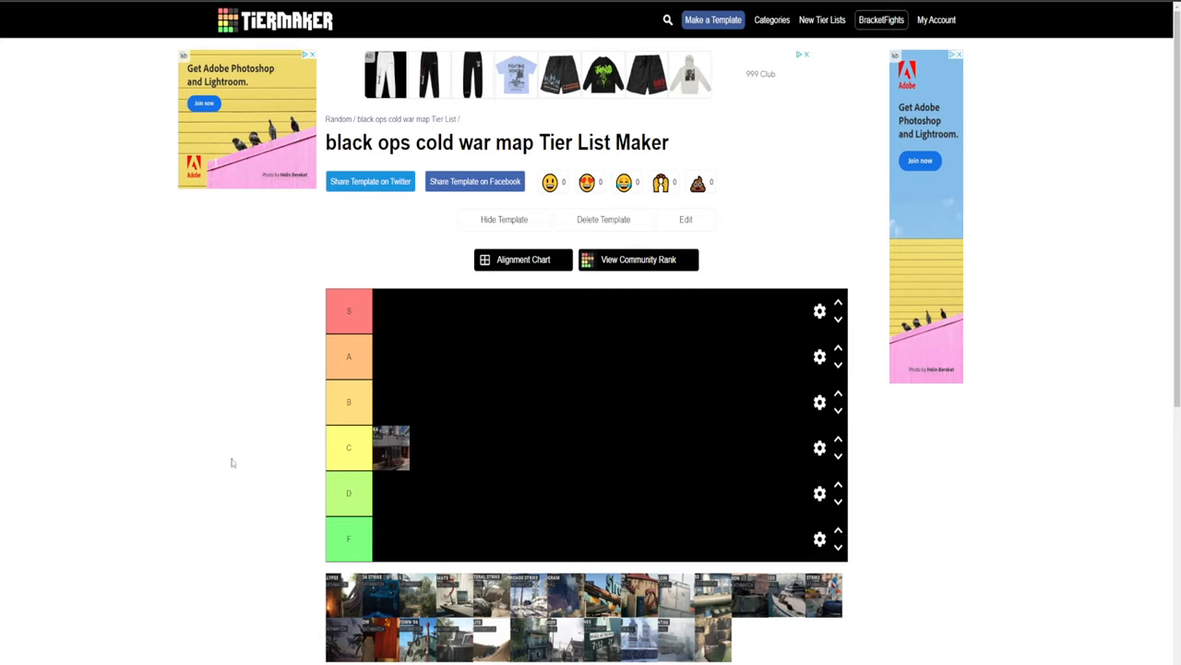
mouse_move(336, 600)
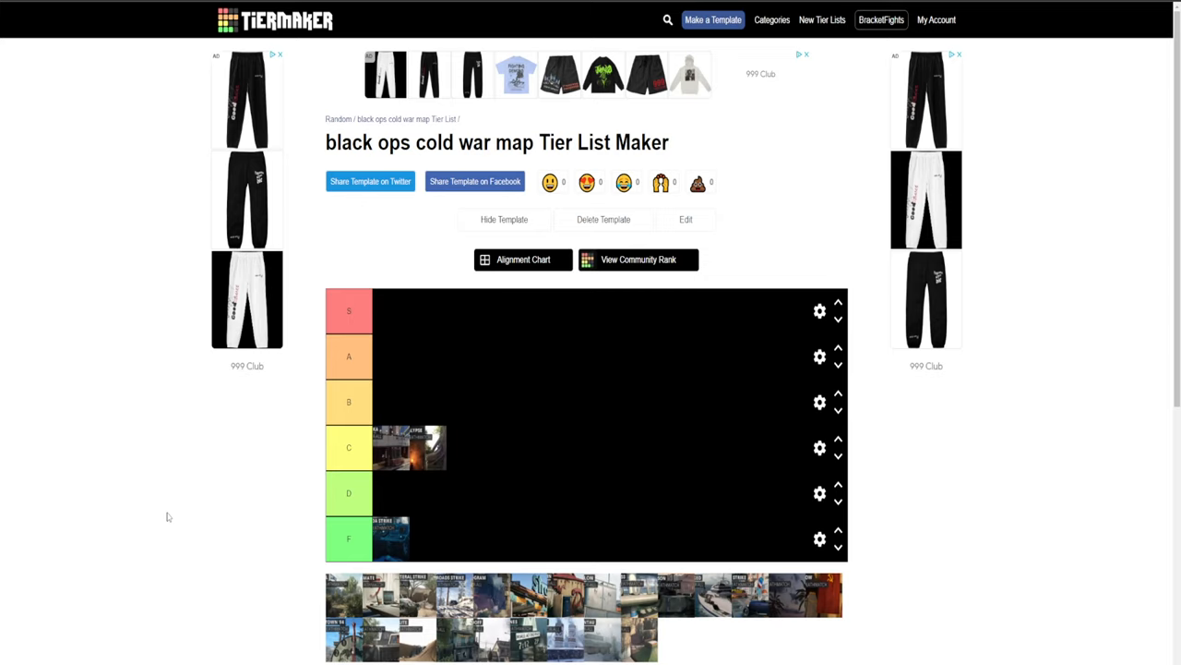
mouse_move(268, 600)
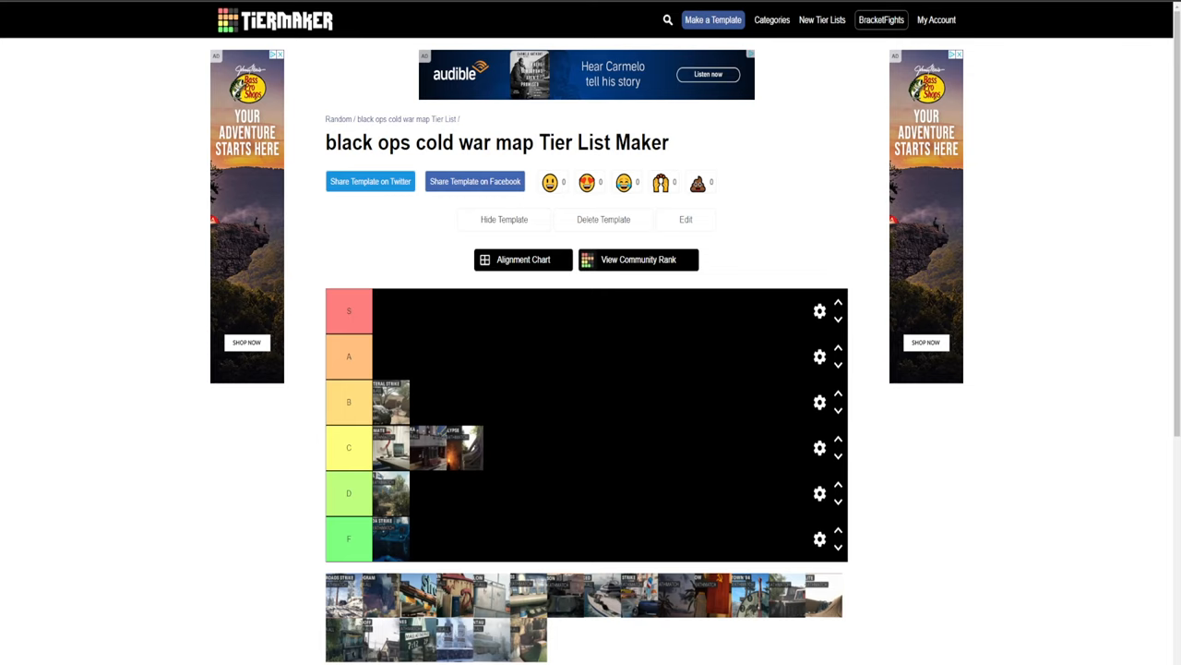
mouse_move(443, 550)
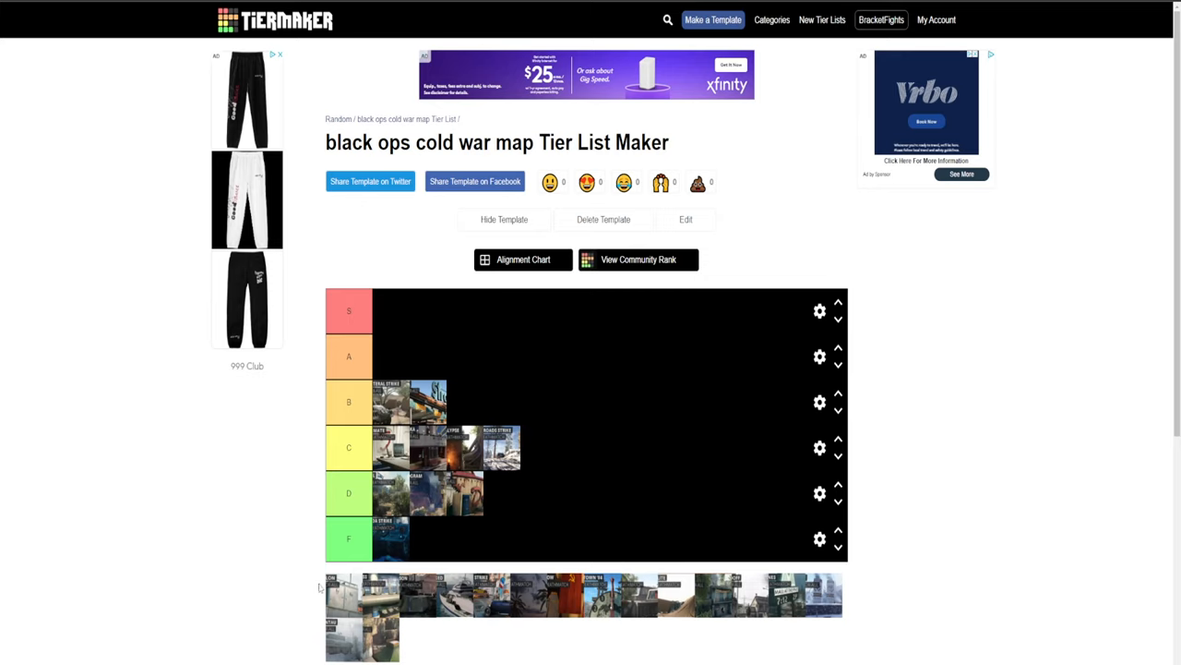
mouse_move(329, 590)
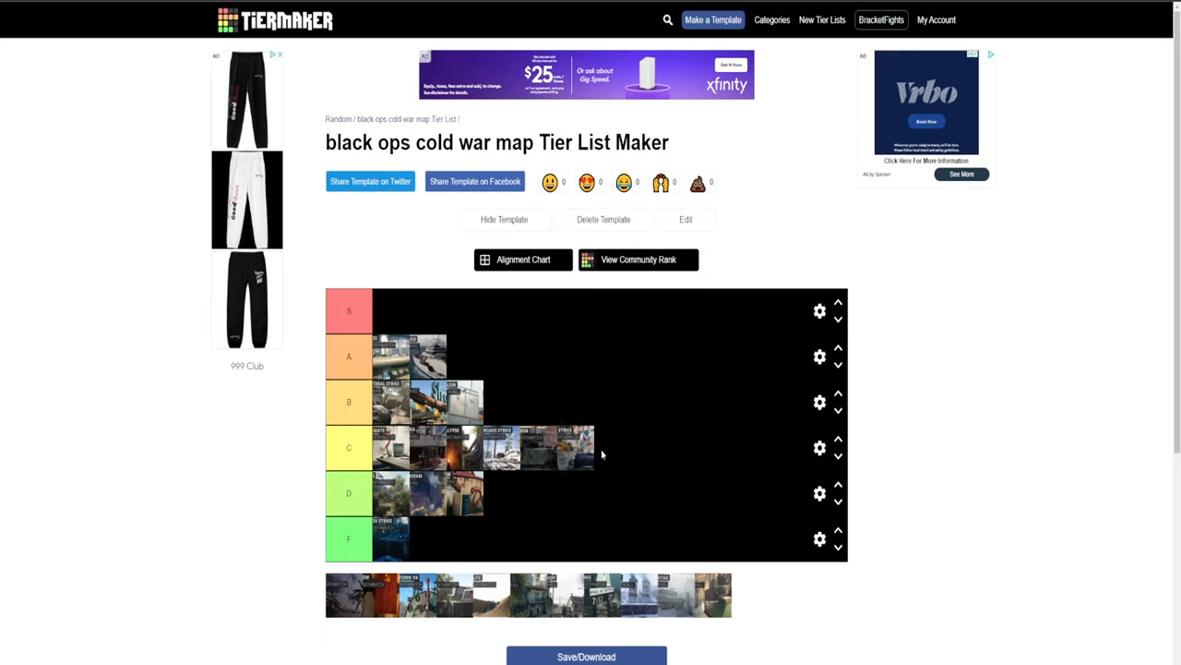
mouse_move(330, 594)
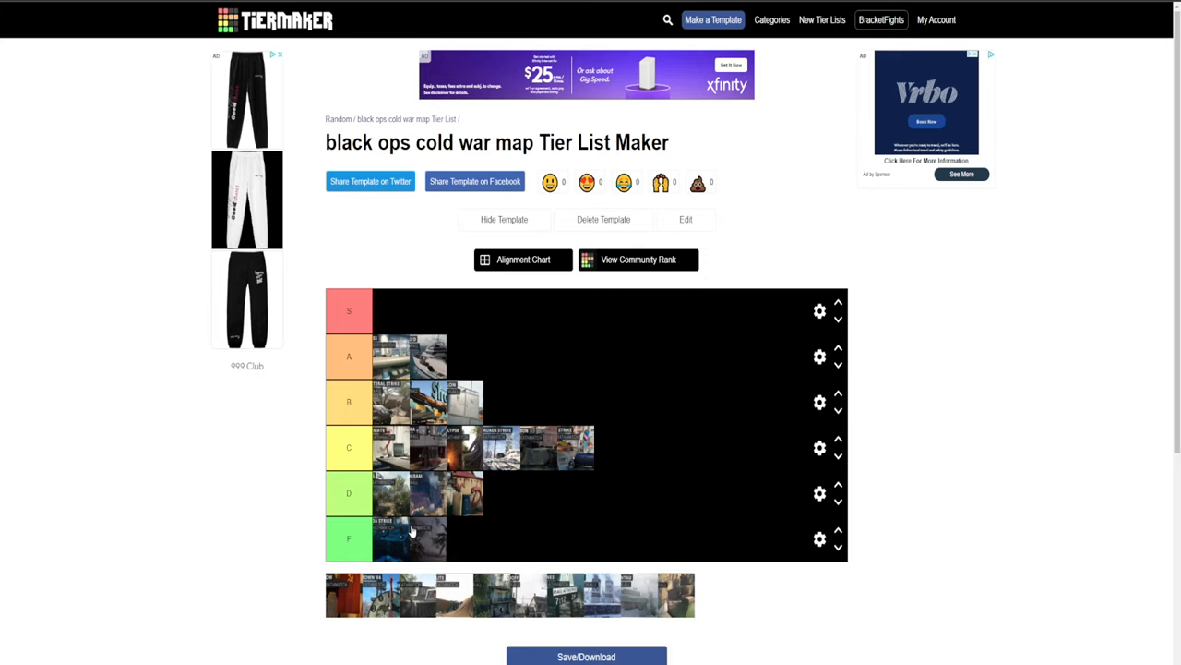
mouse_move(306, 616)
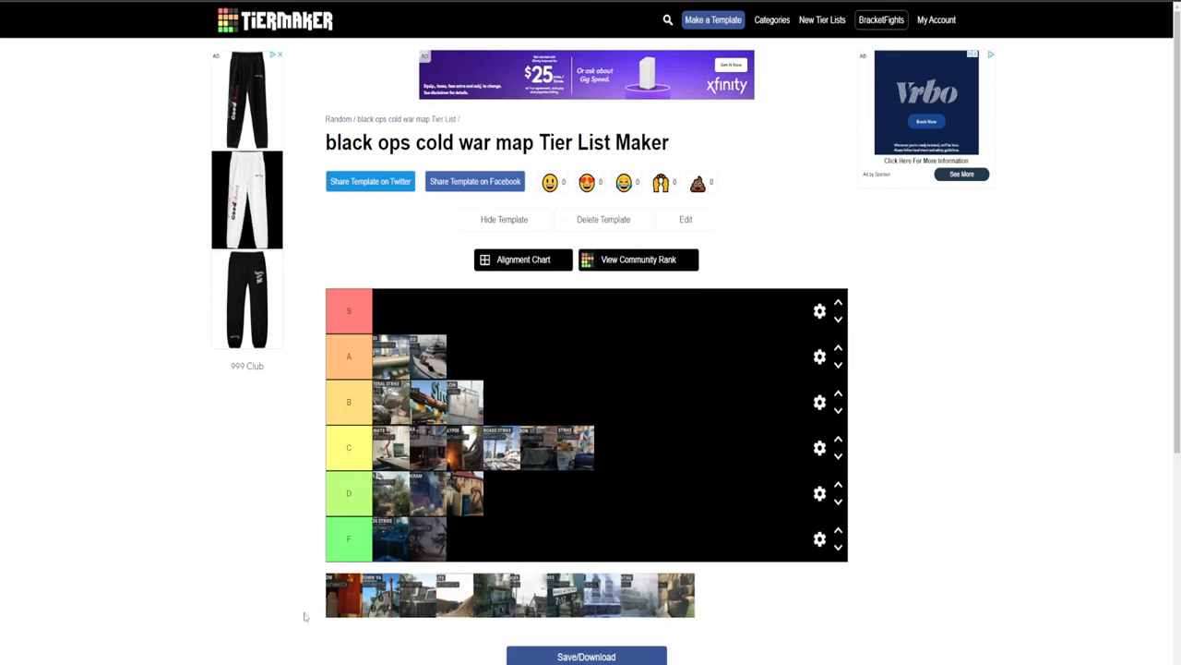
mouse_move(334, 601)
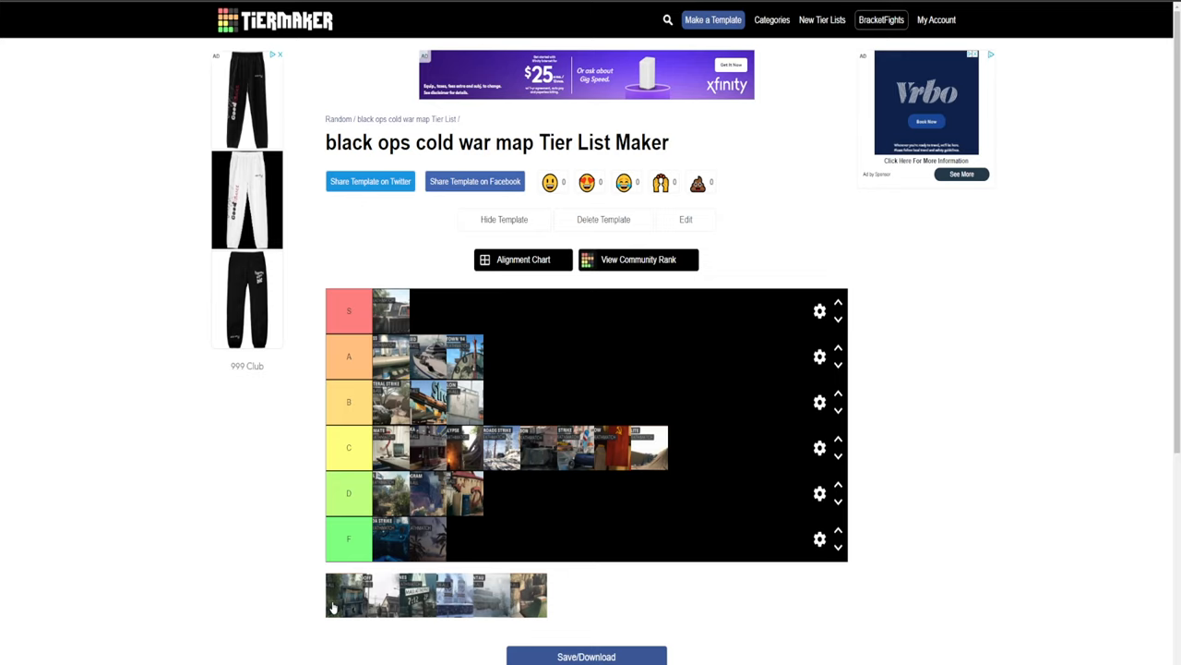
- Place another map thumbnail from the pool into the upper tier rows
left_click_drag(349, 594, 426, 310)
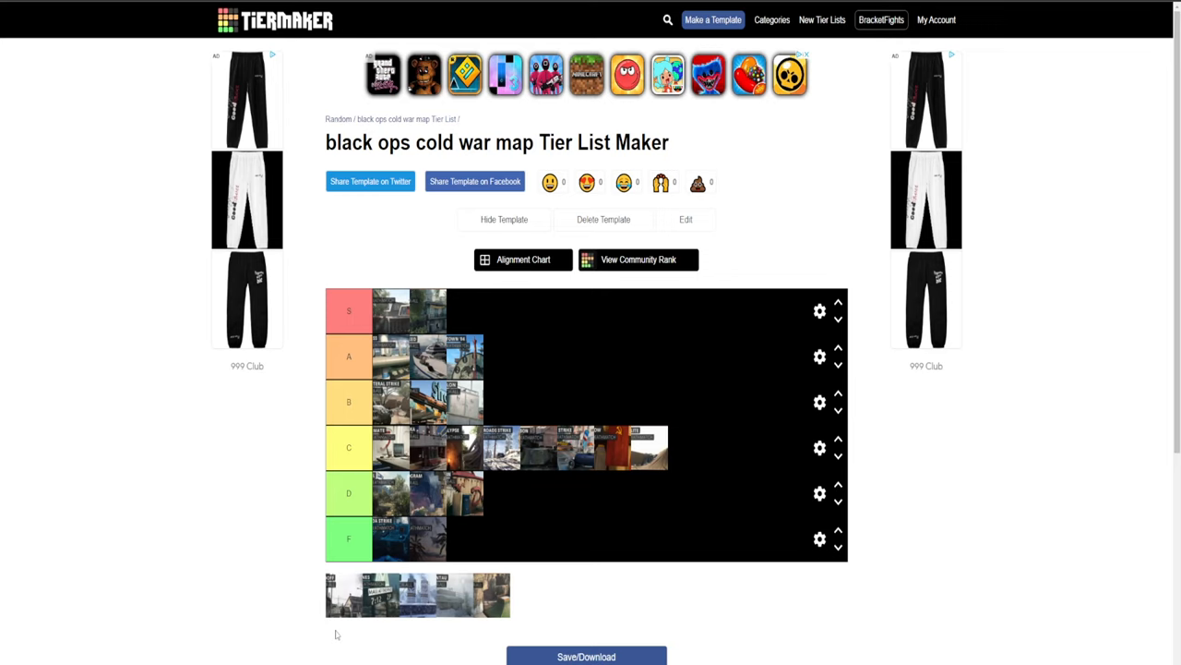
mouse_move(342, 618)
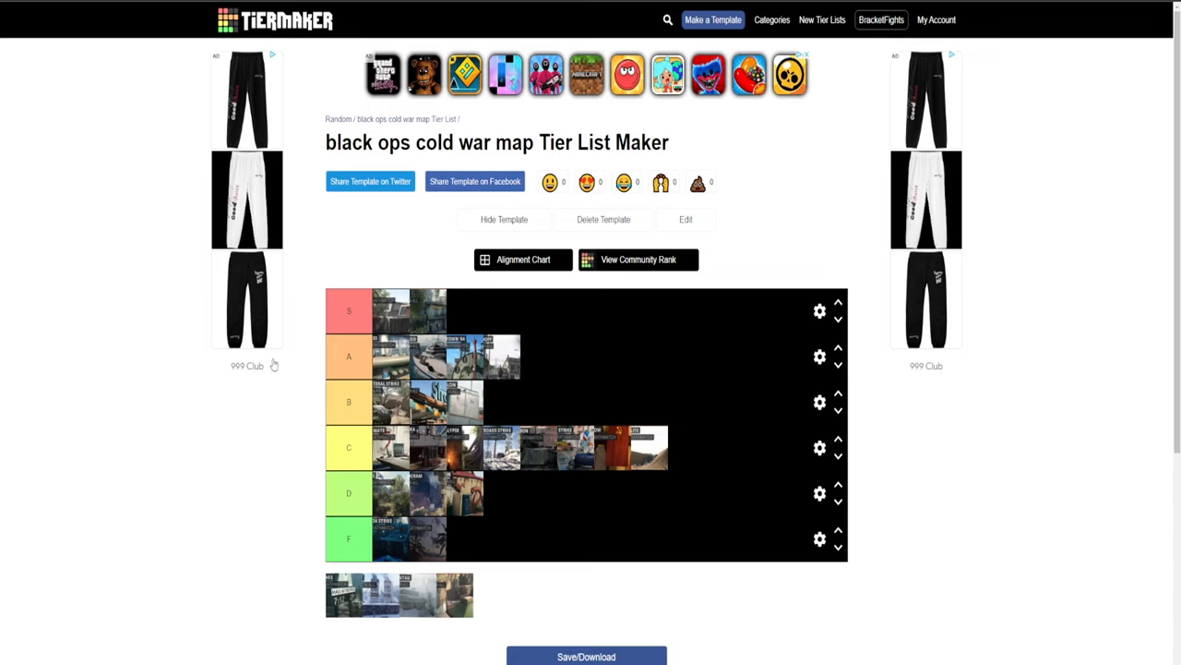
mouse_move(347, 292)
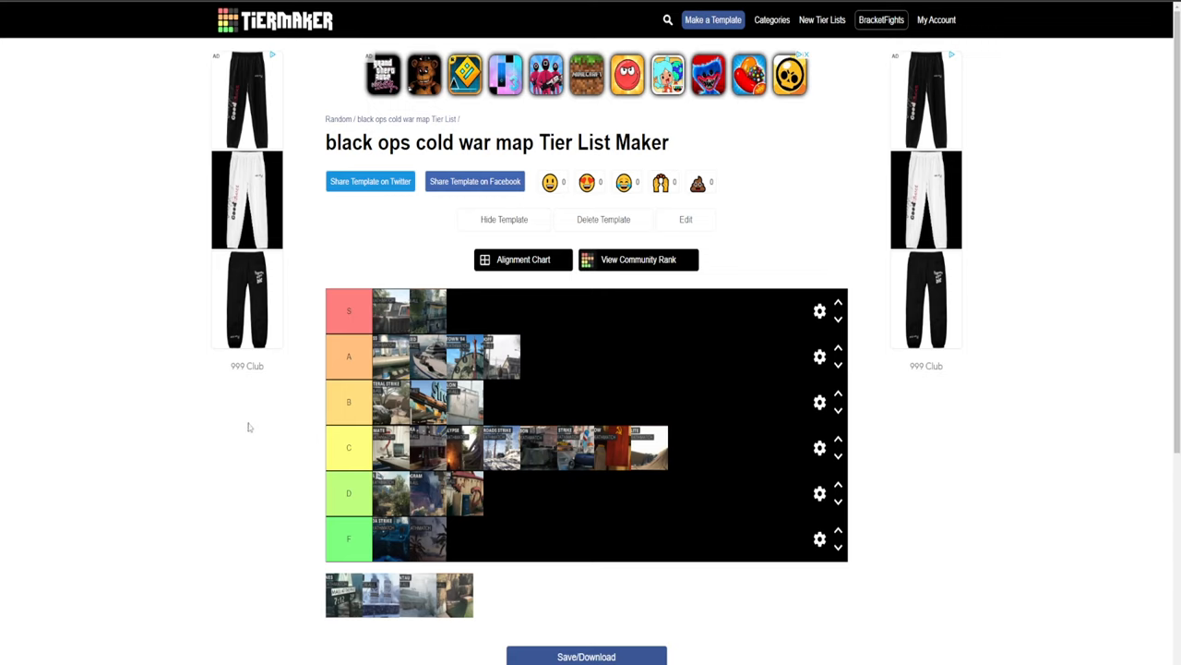
mouse_move(310, 423)
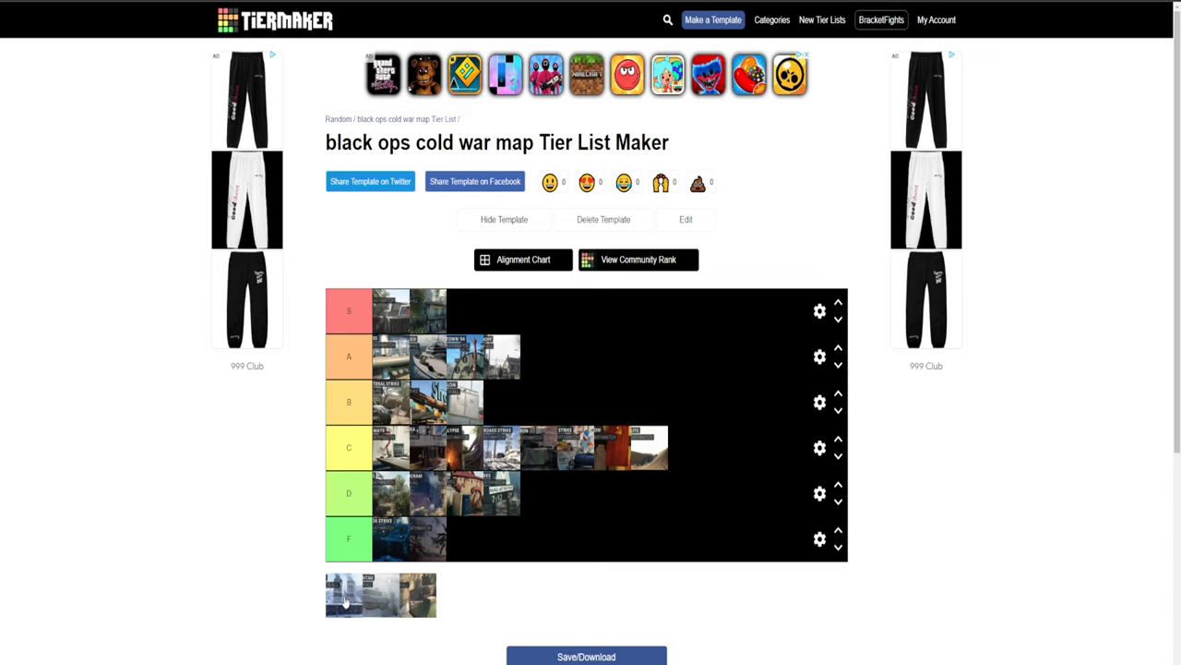
- Rank the last maps into the B and D tiers, emptying the unranked pool
left_click_drag(380, 594, 507, 403)
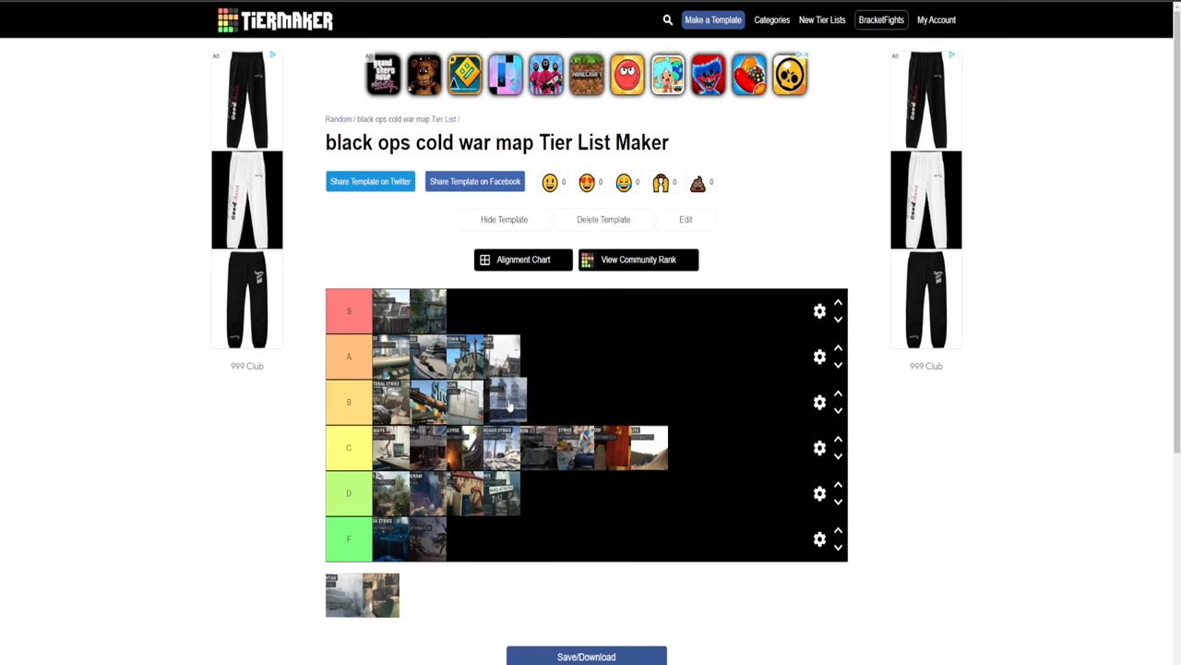
mouse_move(697, 306)
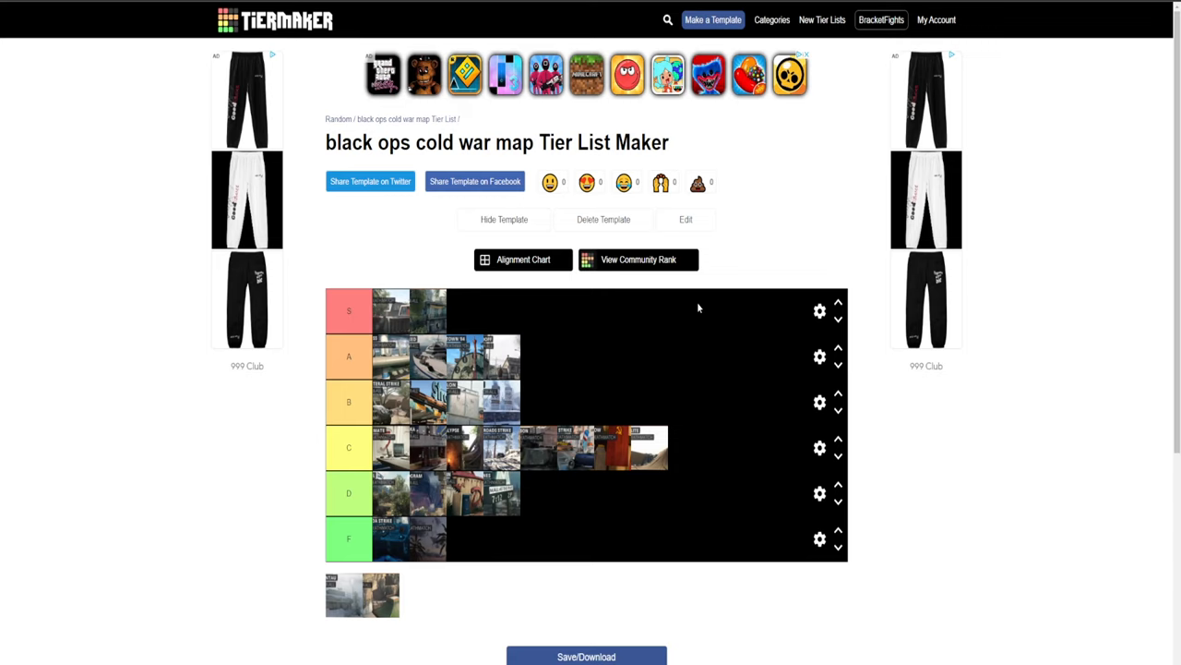
mouse_move(657, 327)
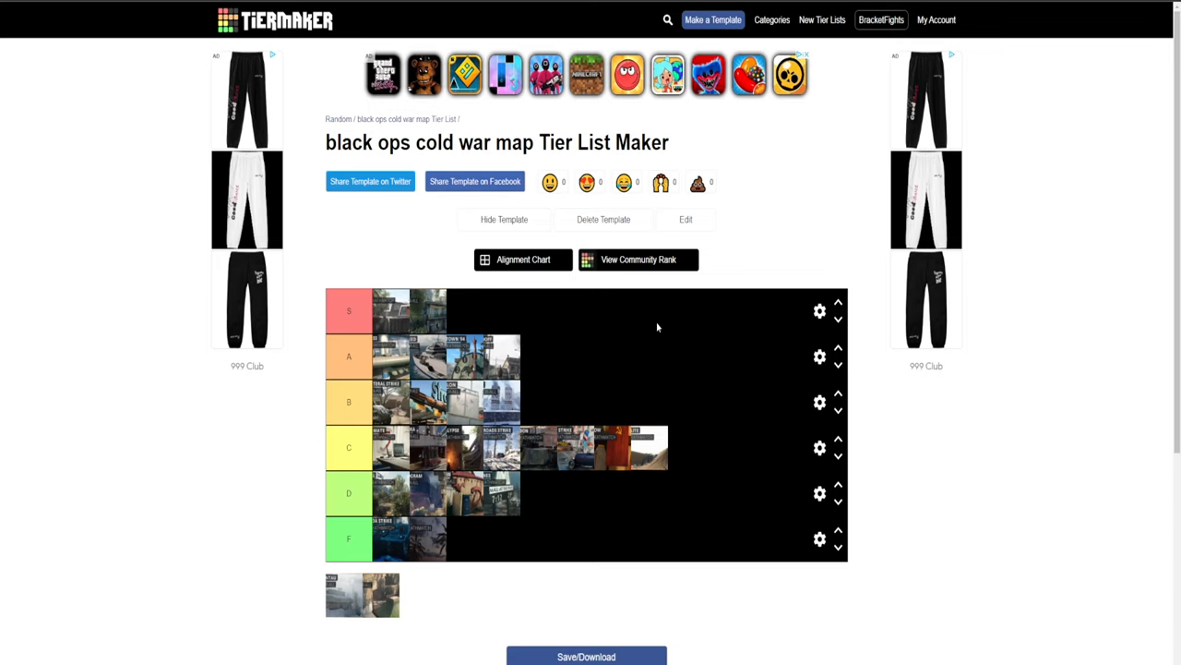
left_click_drag(362, 595, 735, 490)
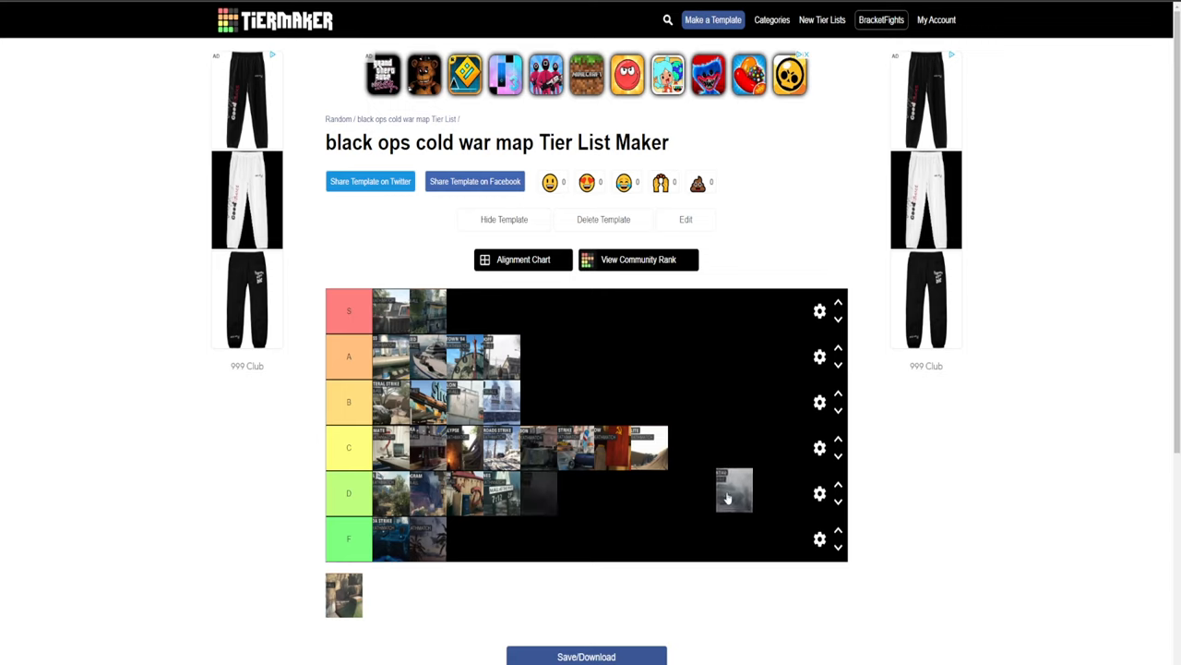
left_click_drag(735, 489, 697, 448)
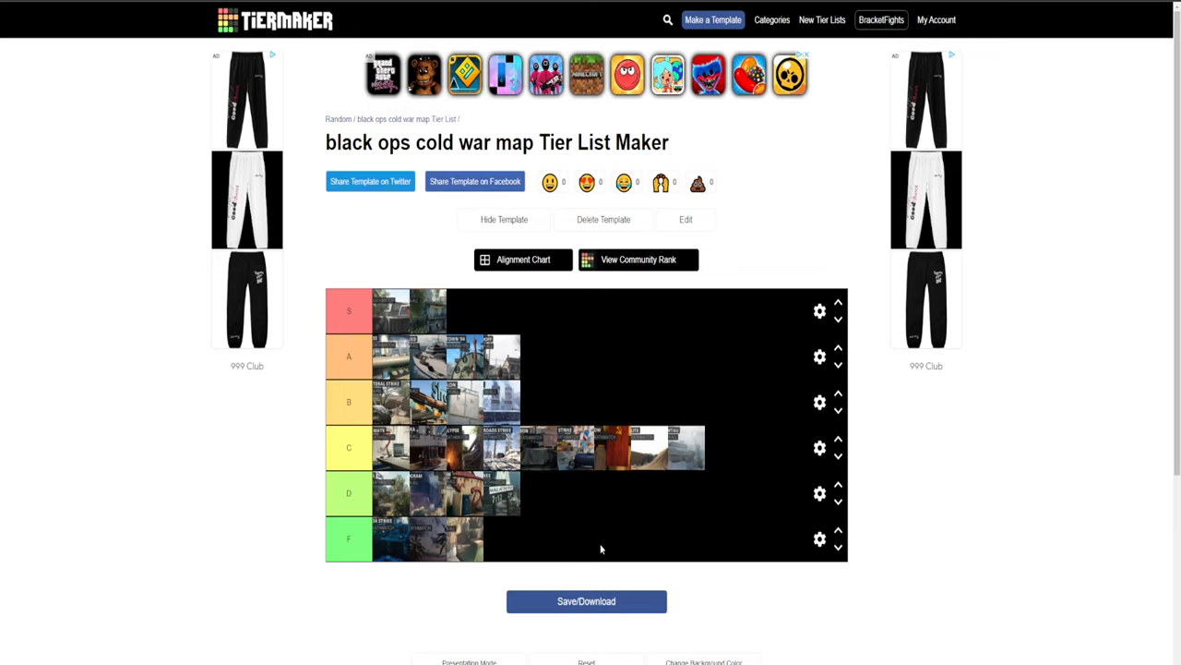
mouse_move(415, 568)
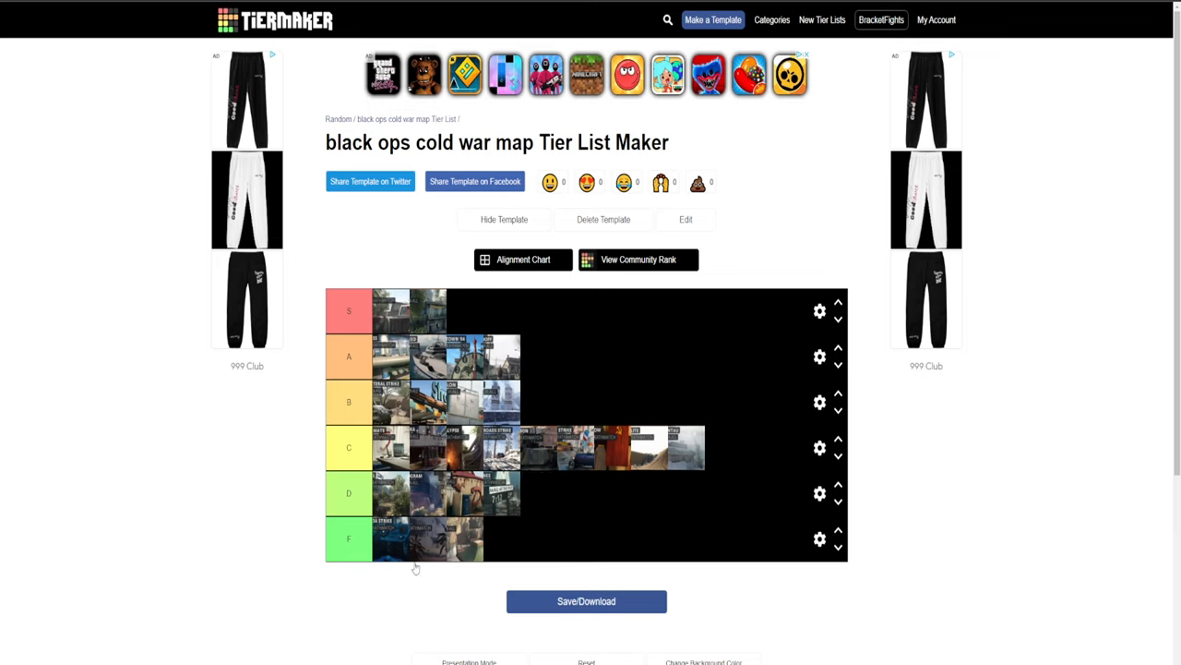